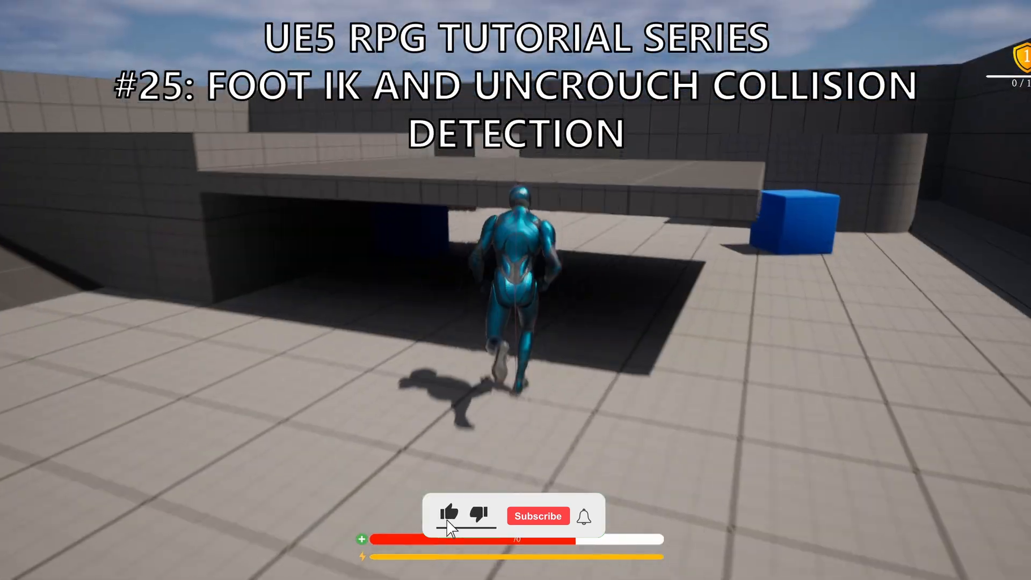
Step: Stop the crouching play session and return to the Third Person map editor
left_click(537, 515)
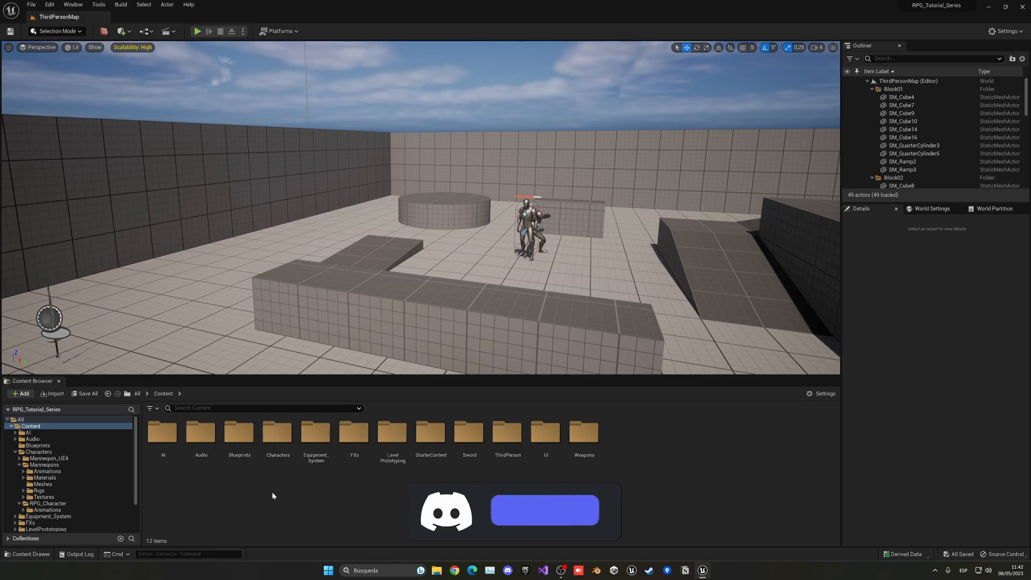
Step: Browse to Characters > Mannequins > Rigs and open CR_Mannequin_BasicFootIK to view its Forwards Solve graph
double_click(277, 430)
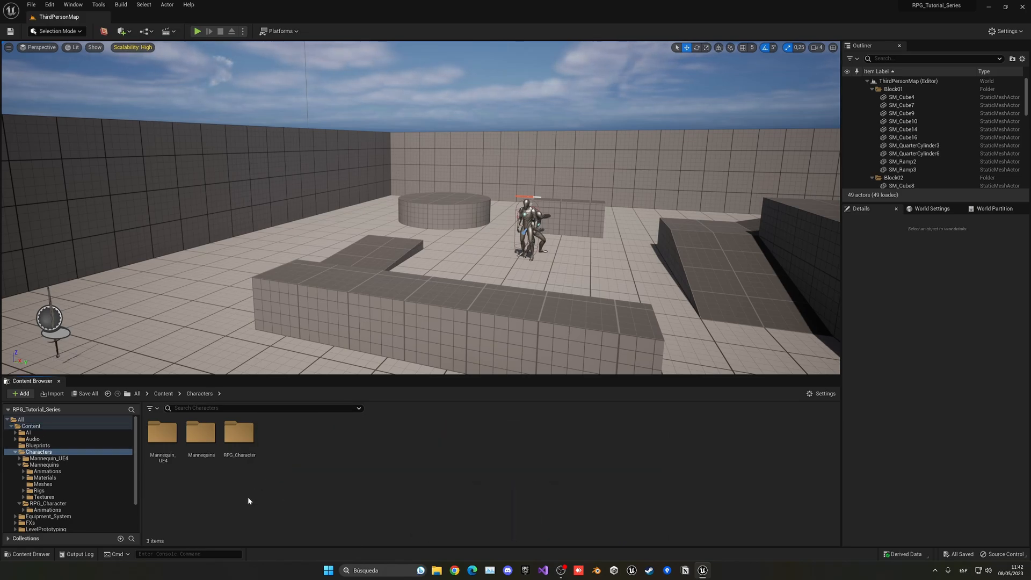
double_click(201, 434)
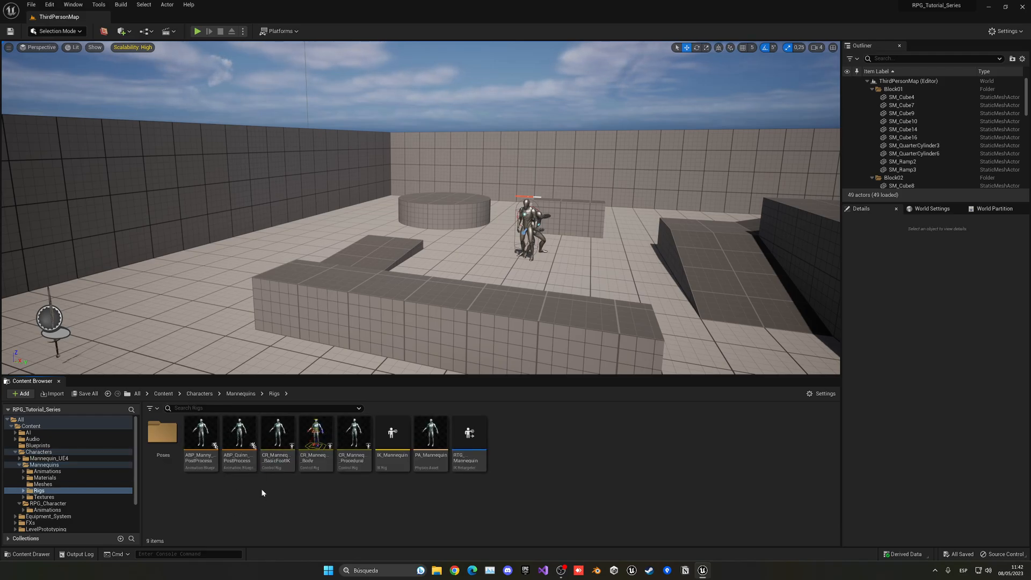
left_click(276, 433)
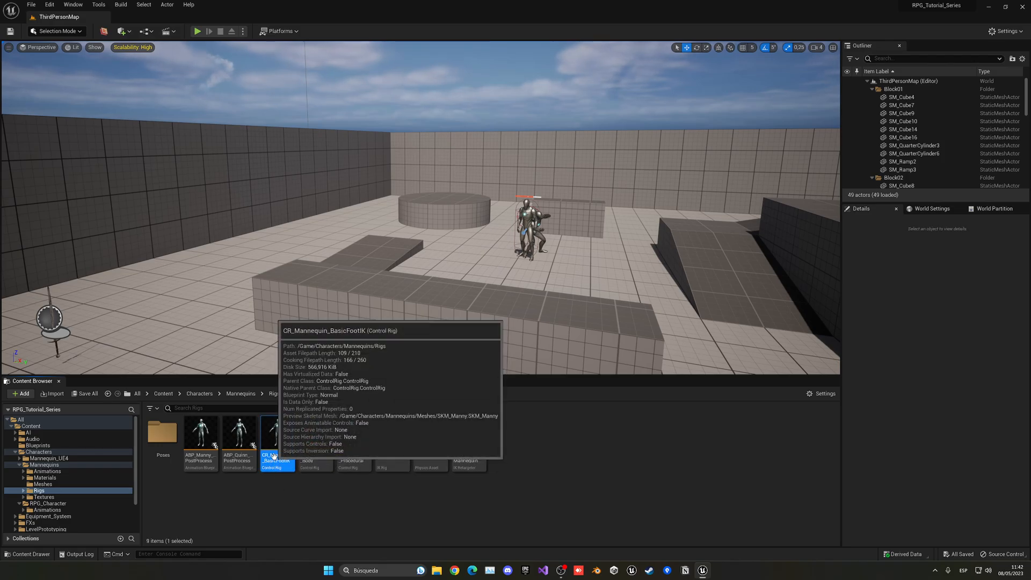
double_click(277, 433)
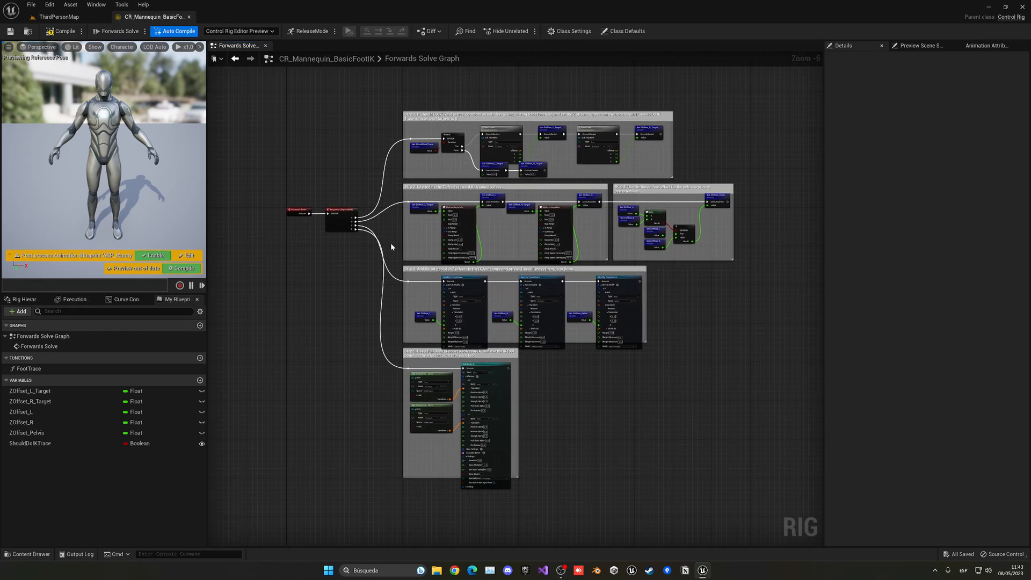
mouse_move(352, 270)
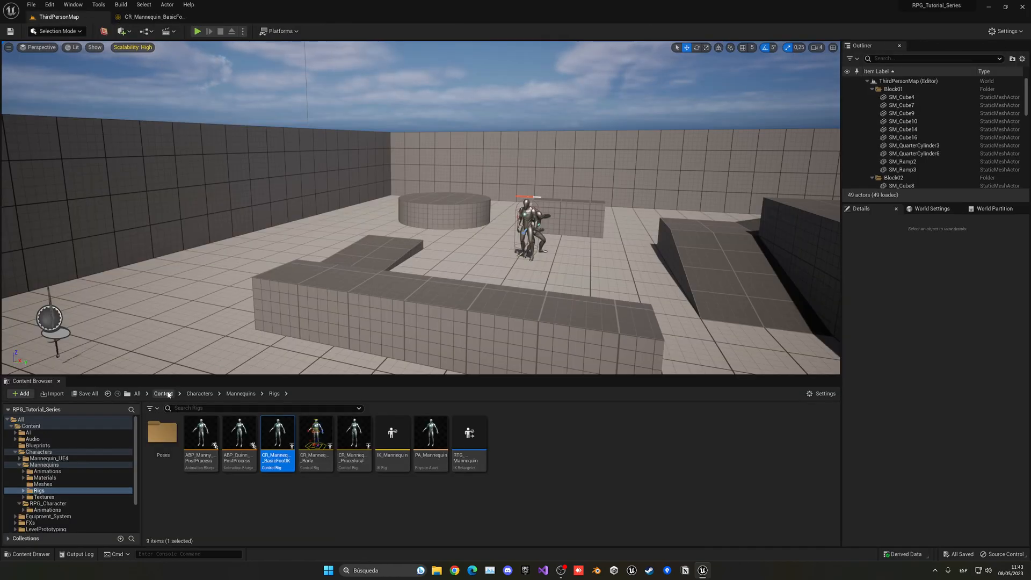
Step: Open ABP_RPGCharacter from the RPG_Character animations and spread out its AnimGraph
left_click(163, 393)
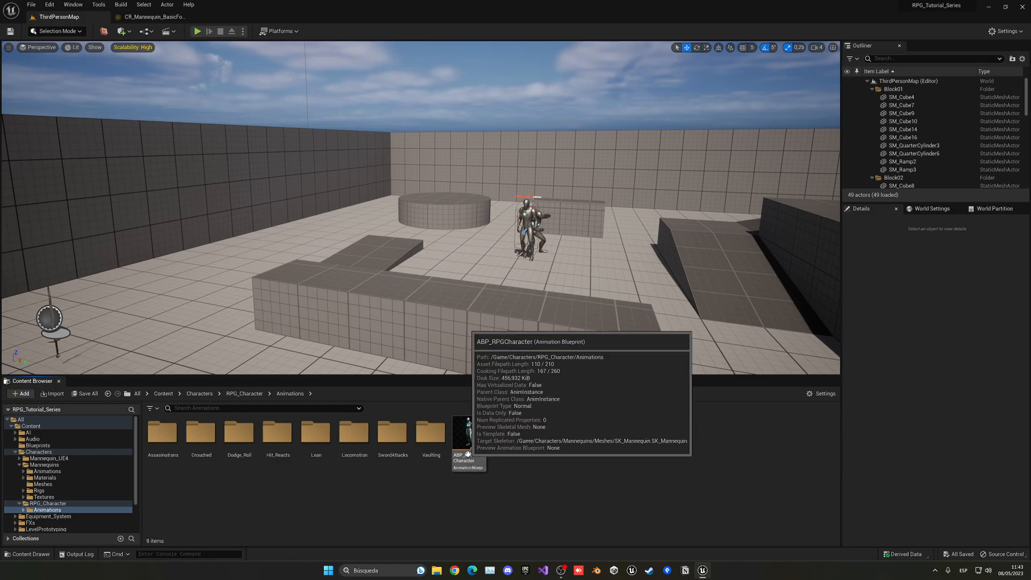
double_click(462, 434)
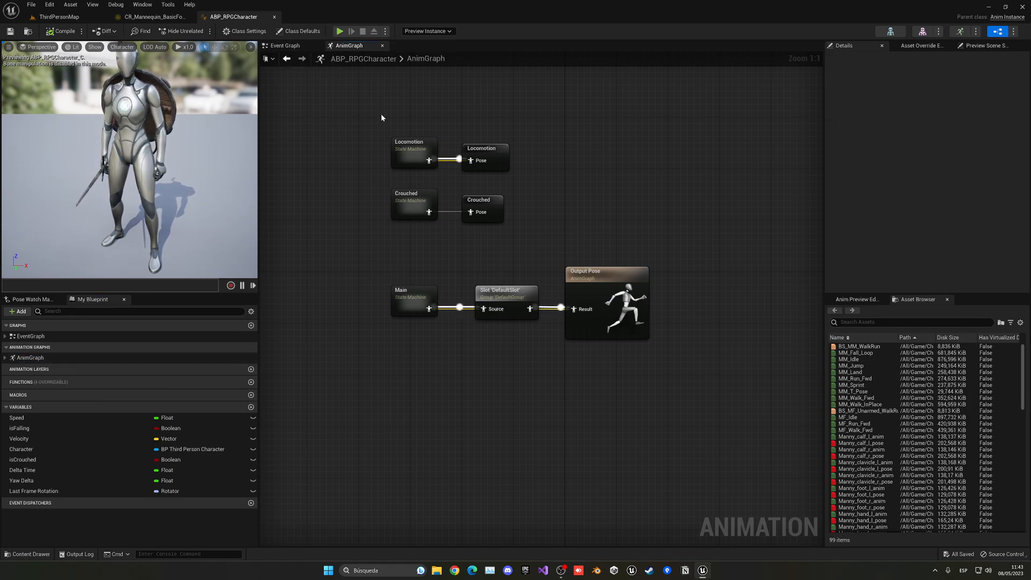
scroll("down", 3)
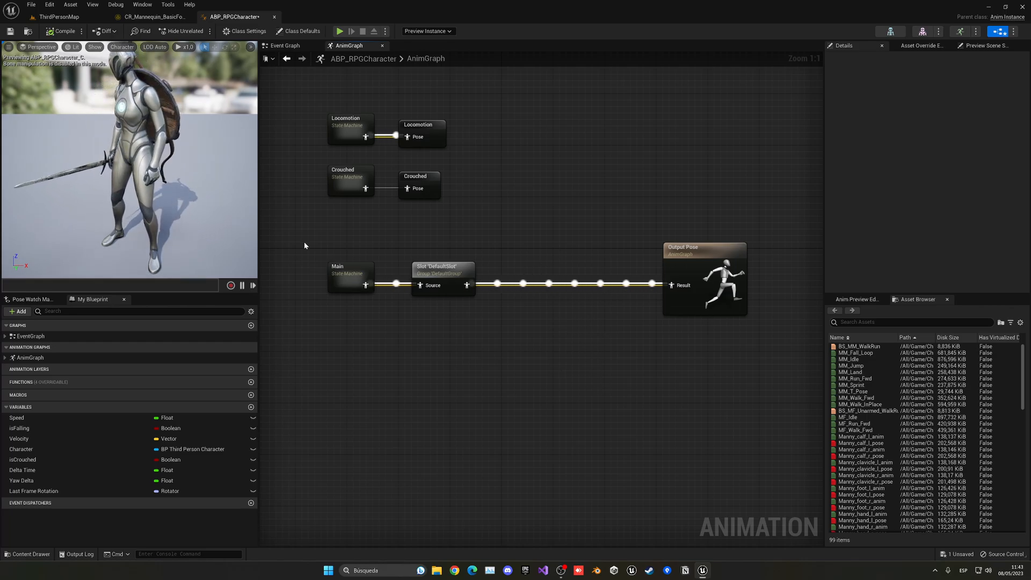
Step: Add a Control Rig node after the DefaultSlot feeding Output Pose, searching 'foot ik' for its rig
left_click_drag(534, 232, 596, 354)
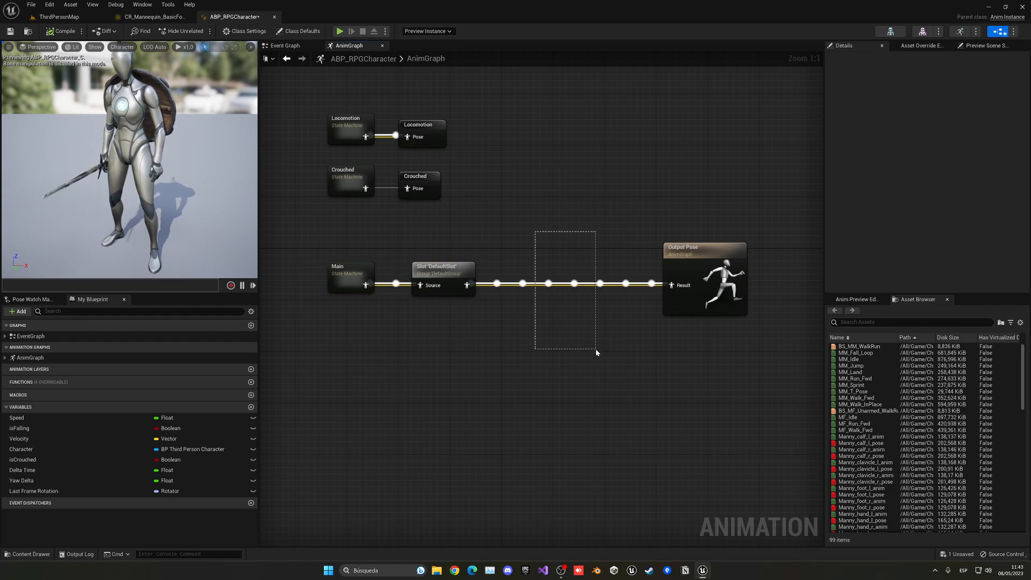
left_click(518, 288)
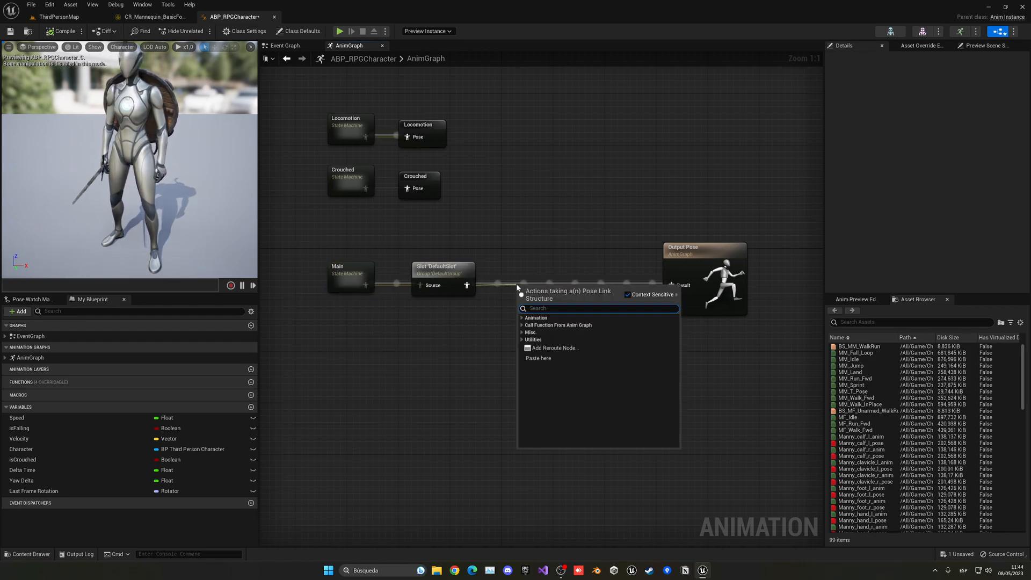
type("control r")
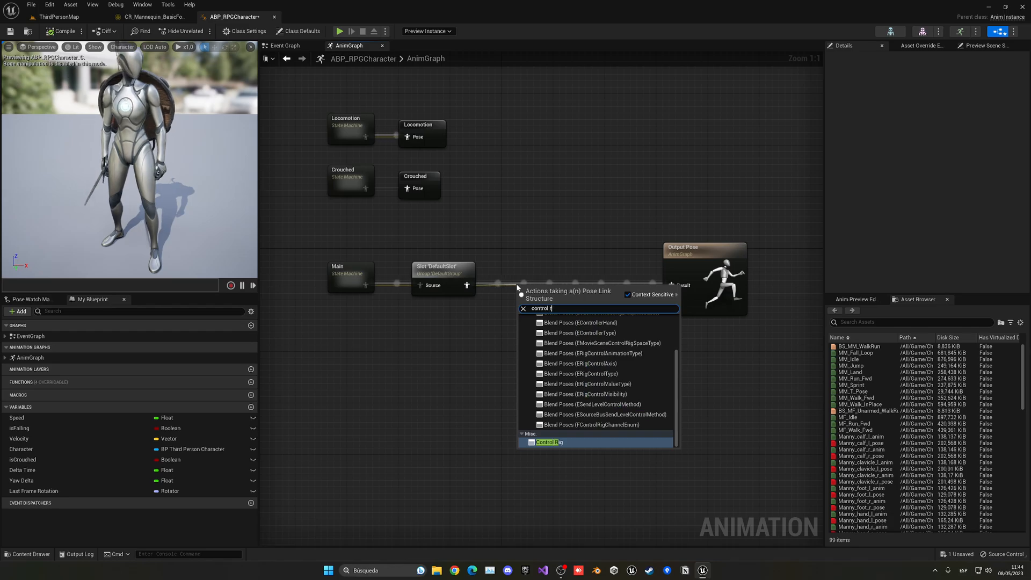
left_click(546, 442)
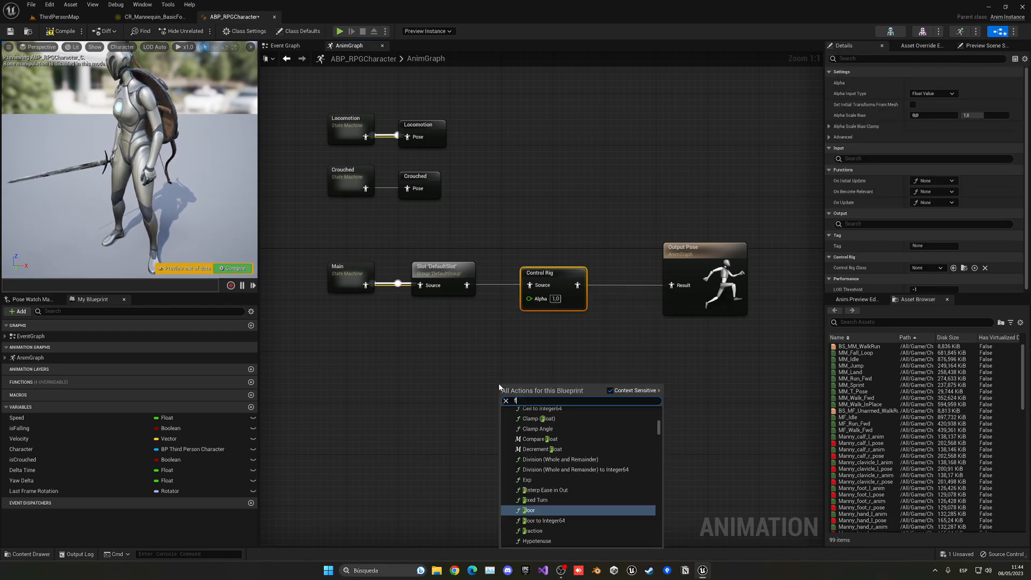
type("foot ik")
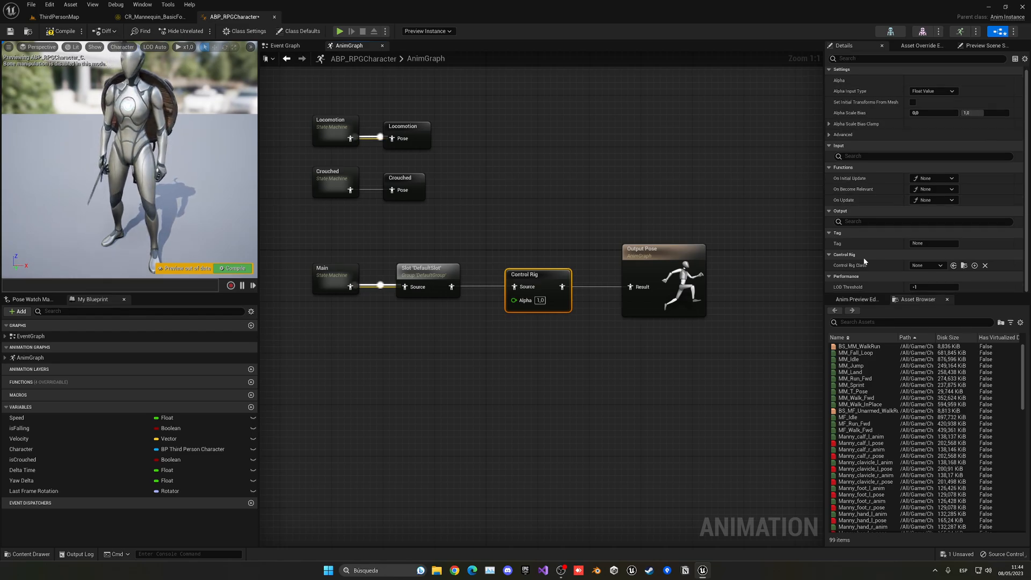
Step: Set the Control Rig node's class to CR_Mannequin_BasicFootIK
left_click(926, 265)
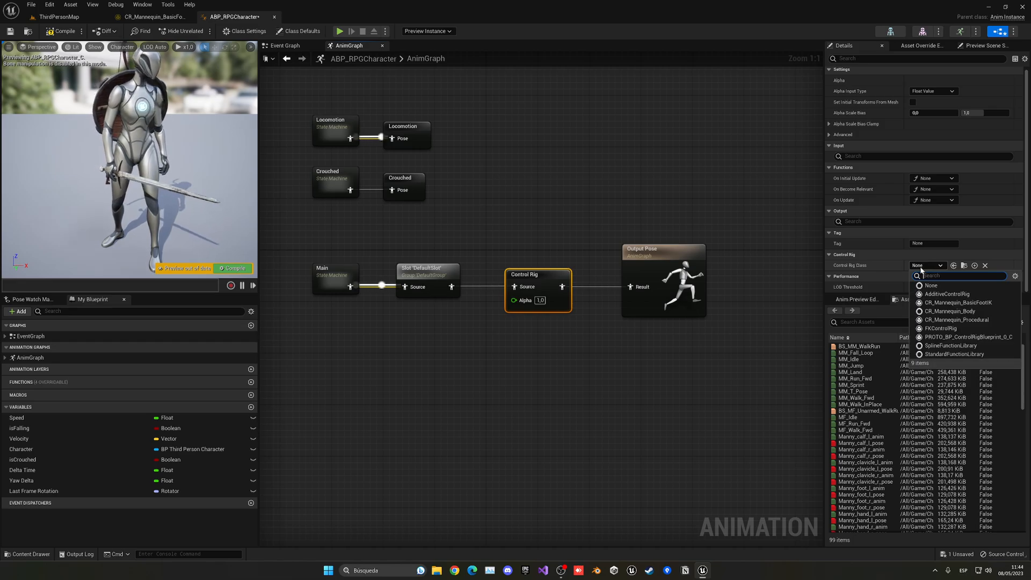
type("foot")
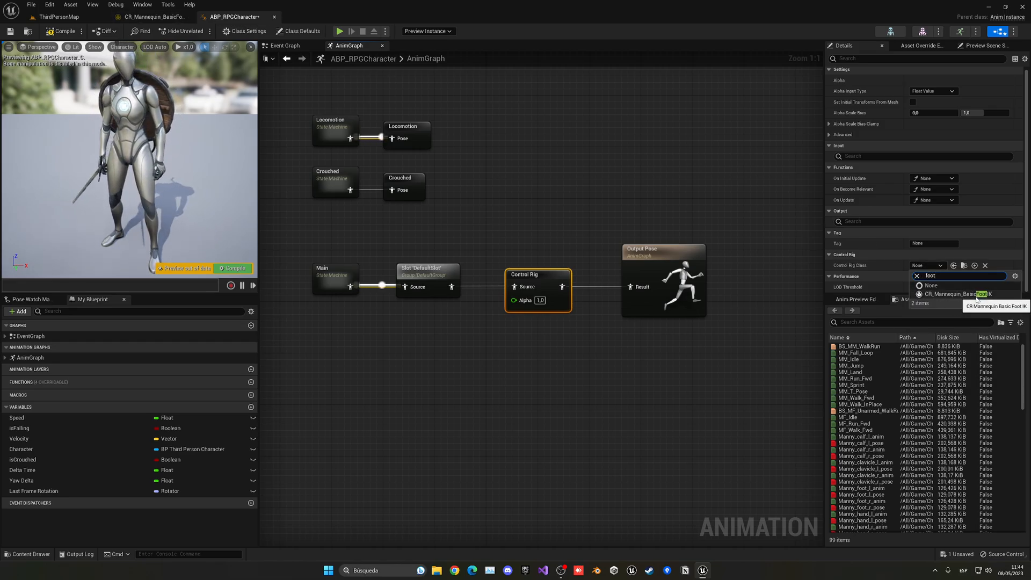
left_click(958, 293)
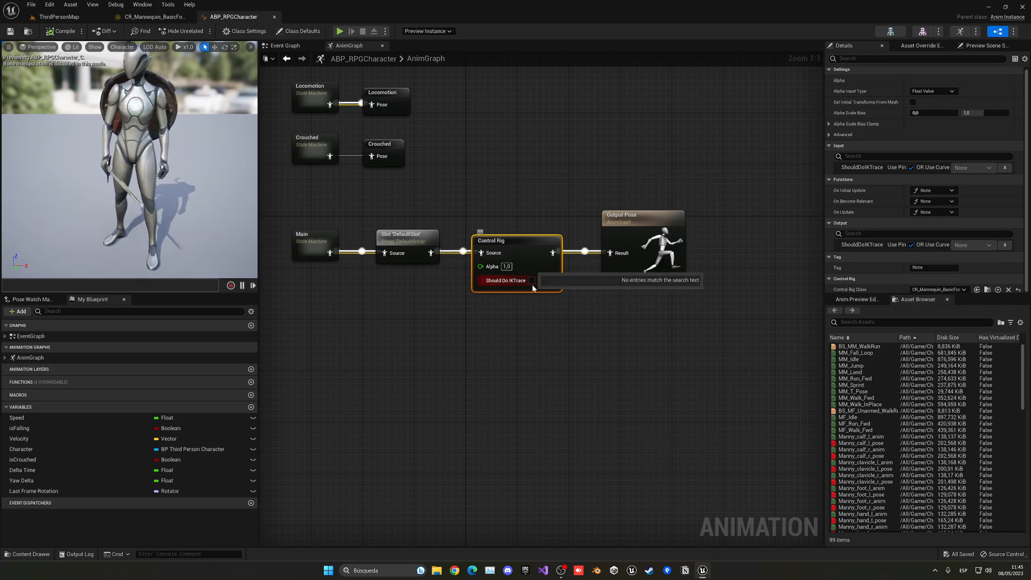
Step: Test the foot IK in a play session on ThirdPersonMap, then stop it
left_click(58, 16)
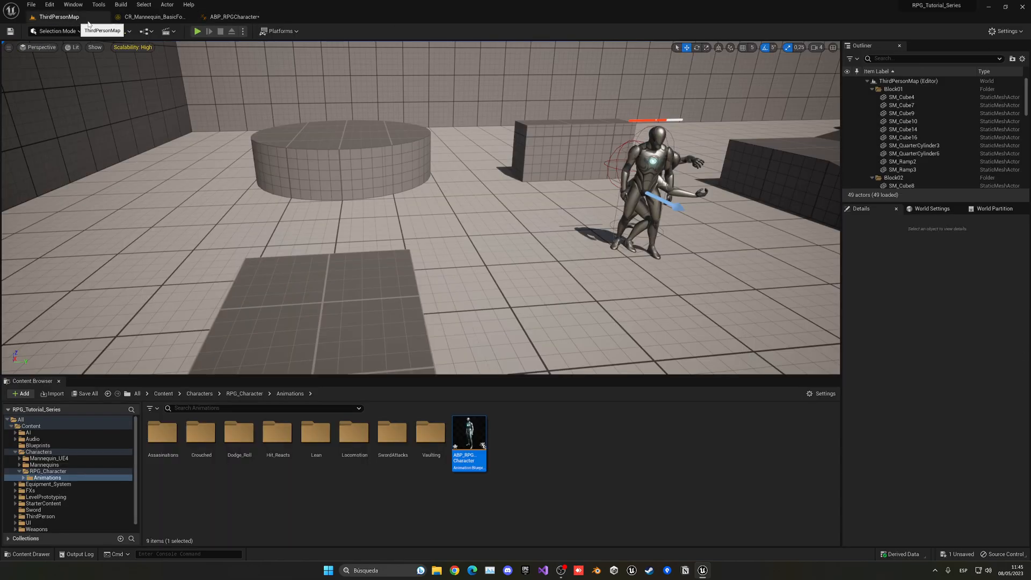
left_click(198, 31)
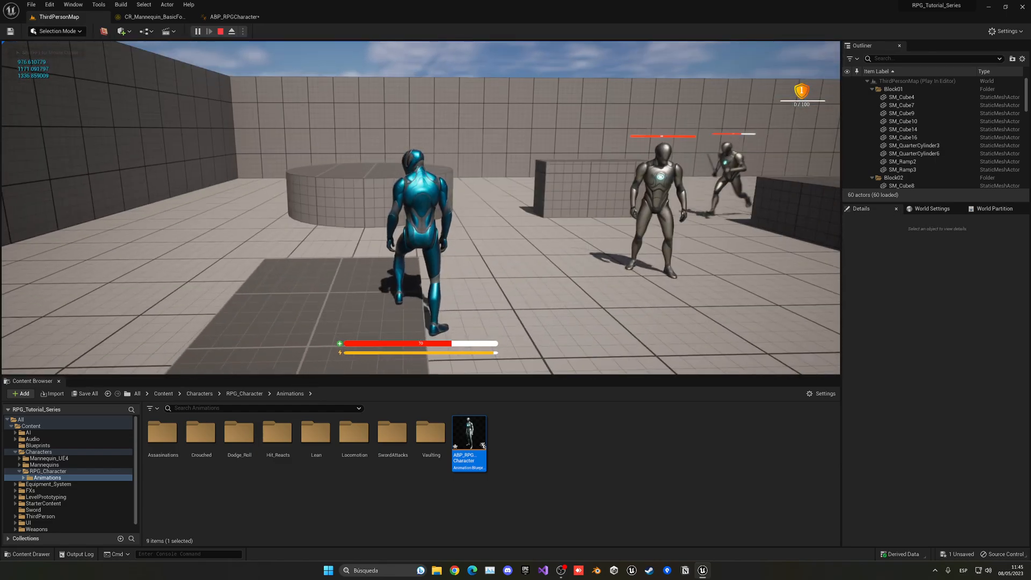
left_click(220, 31)
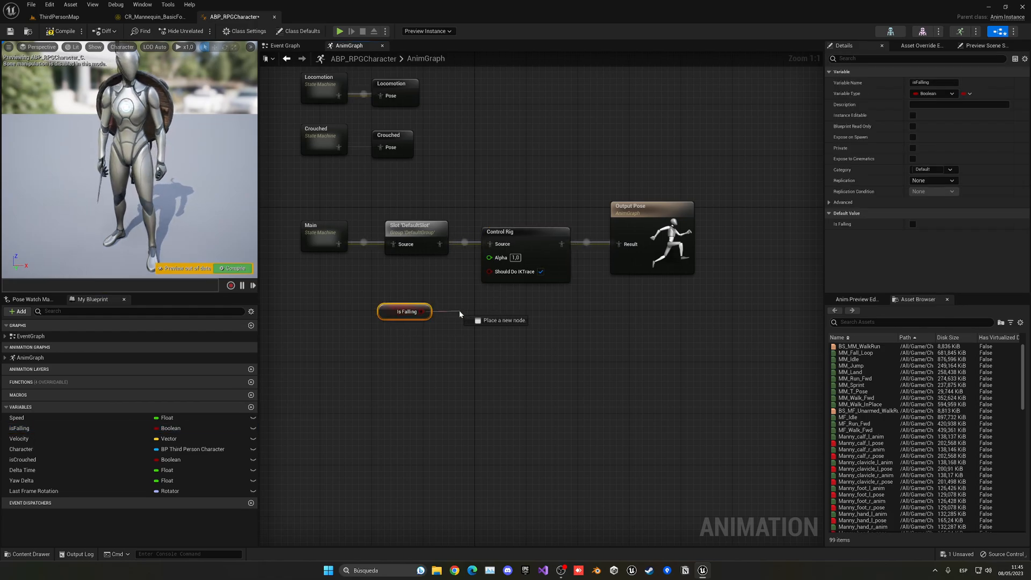
Step: Feed Should Do IKTrace from a NOT Boolean of IsFalling and save the blueprint
type("not bool")
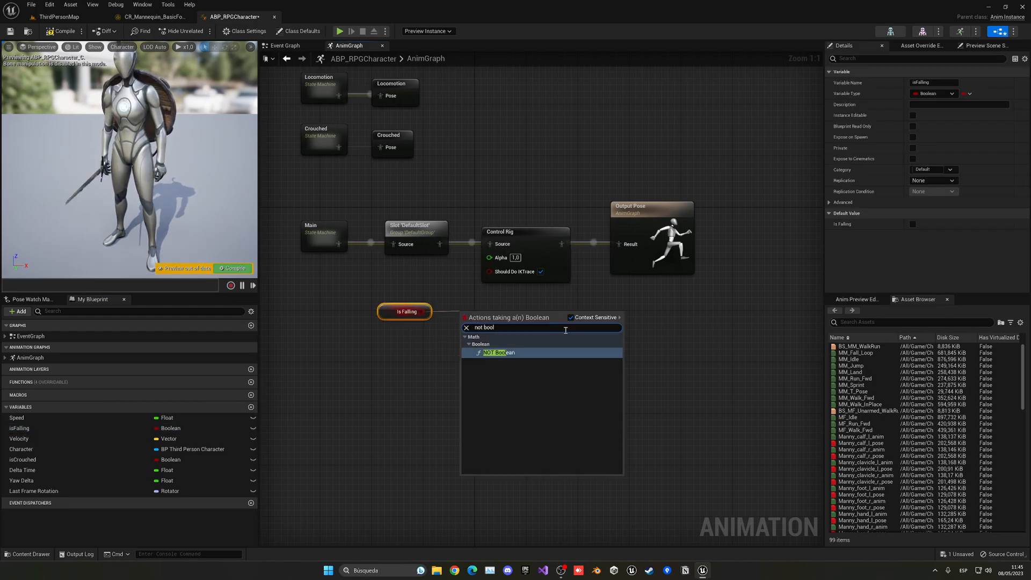
left_click(498, 352)
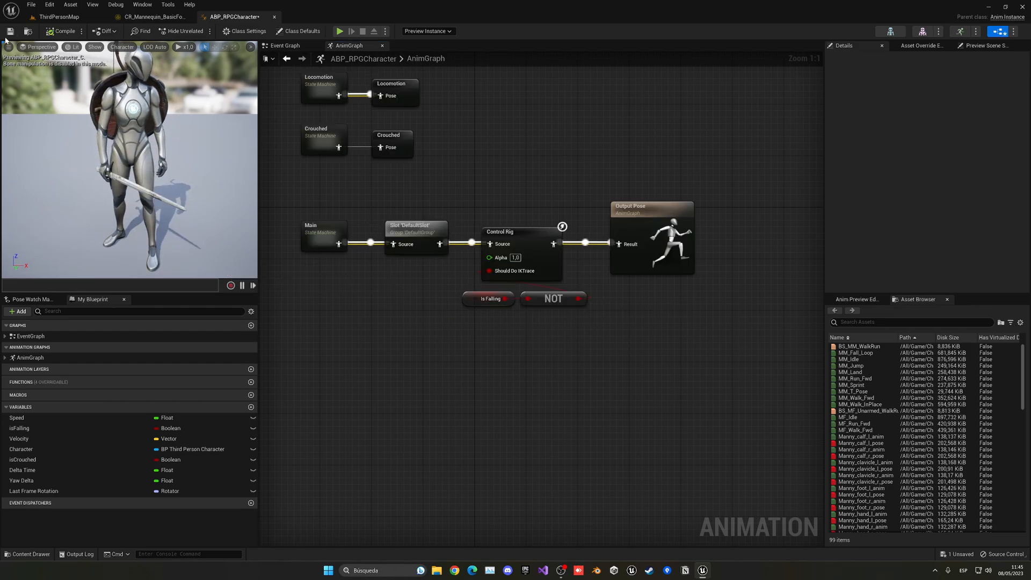
left_click(339, 31)
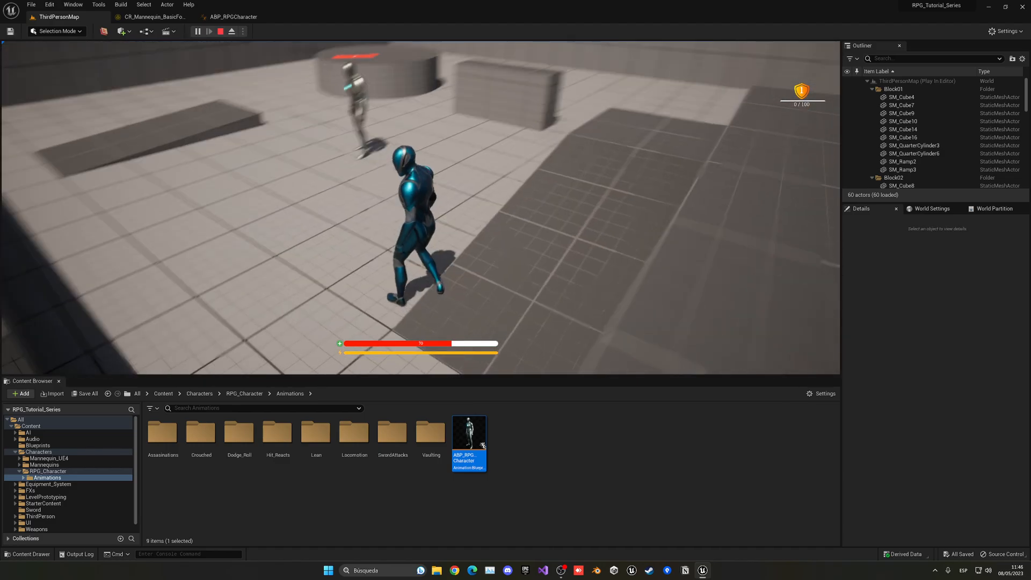
Step: Stop the play session and switch back to the ABP_RPGCharacter blueprint
left_click(220, 31)
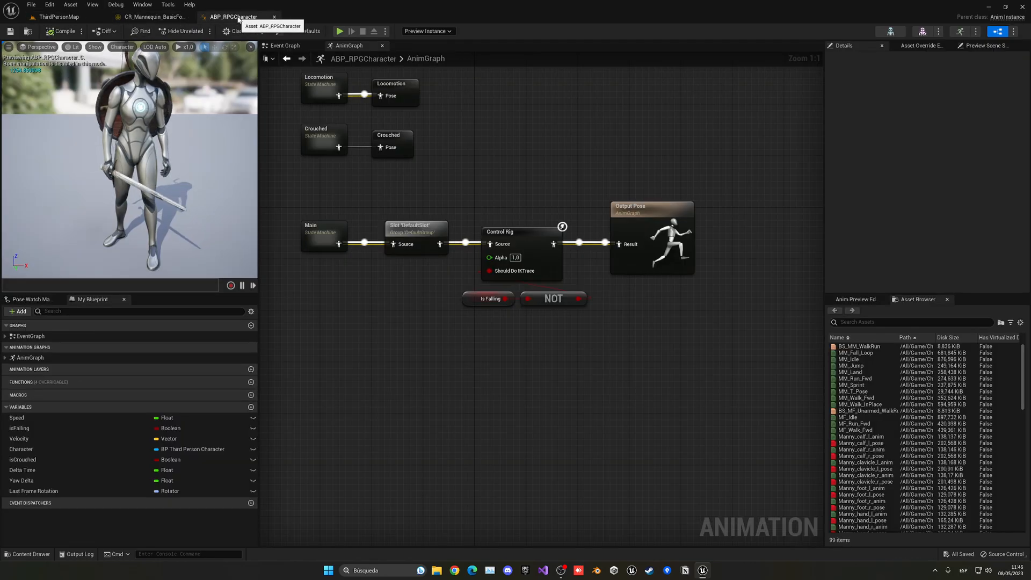
left_click(58, 16)
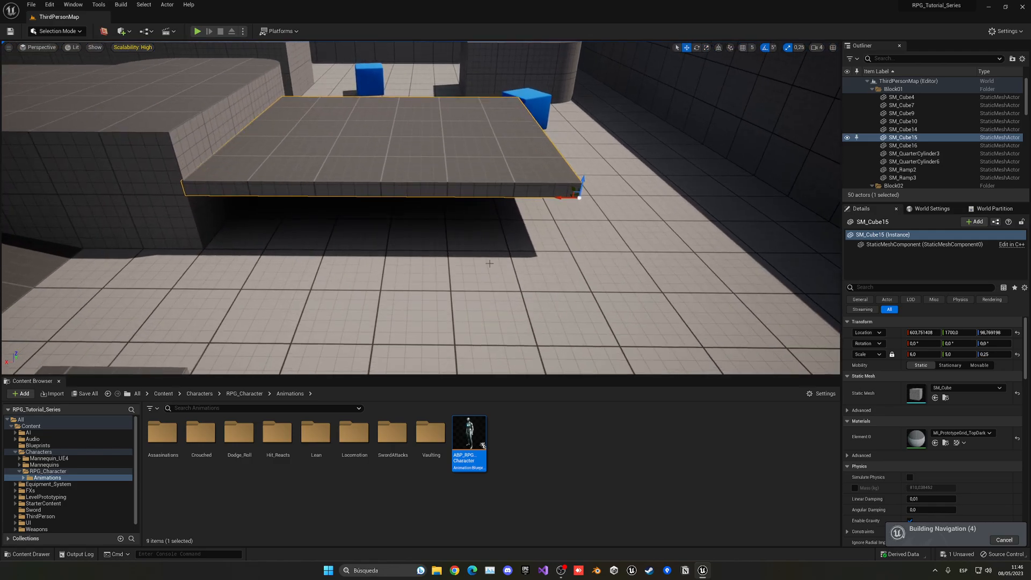
left_click(198, 31)
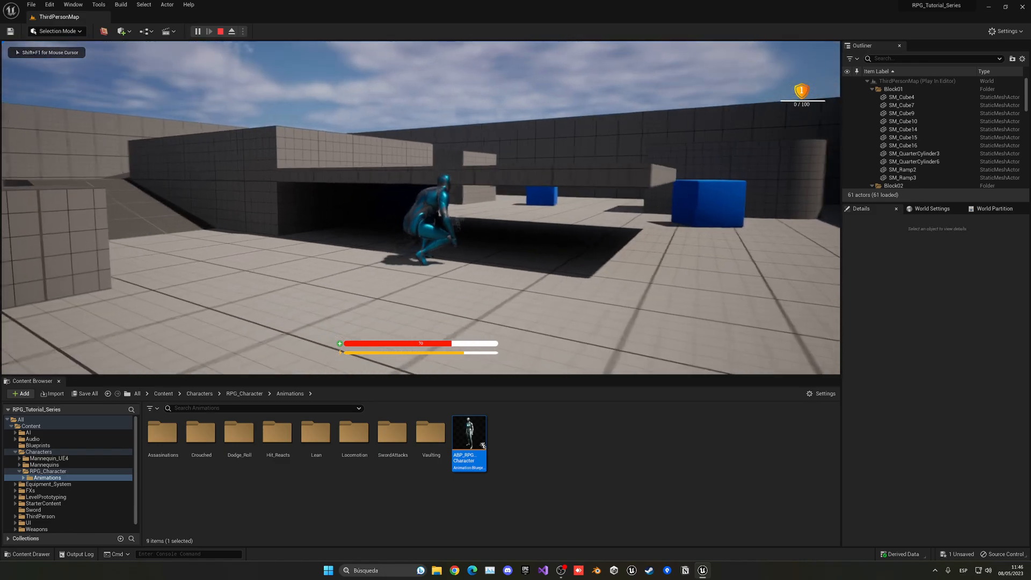
left_click(232, 32)
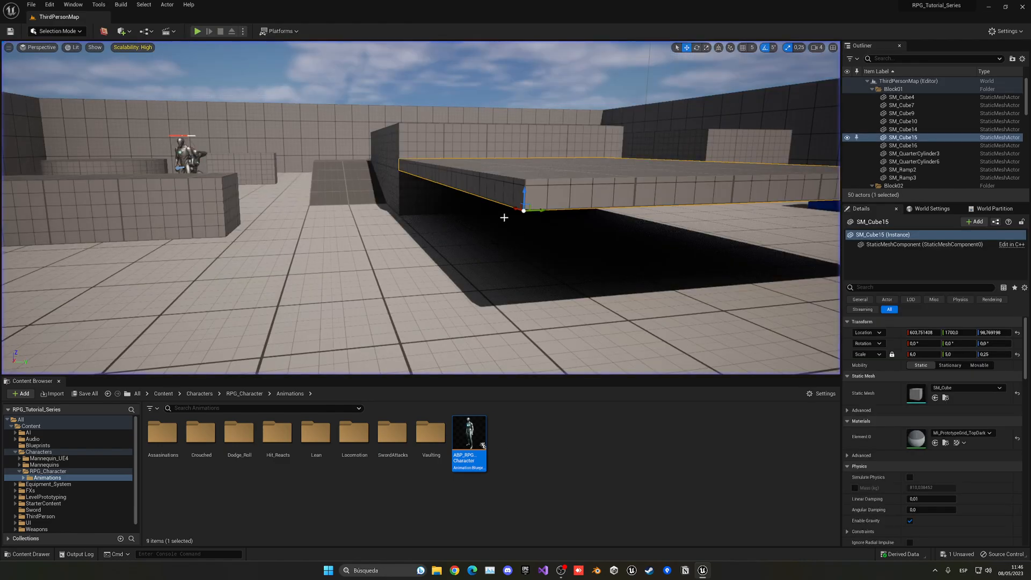
left_click_drag(524, 195, 520, 169)
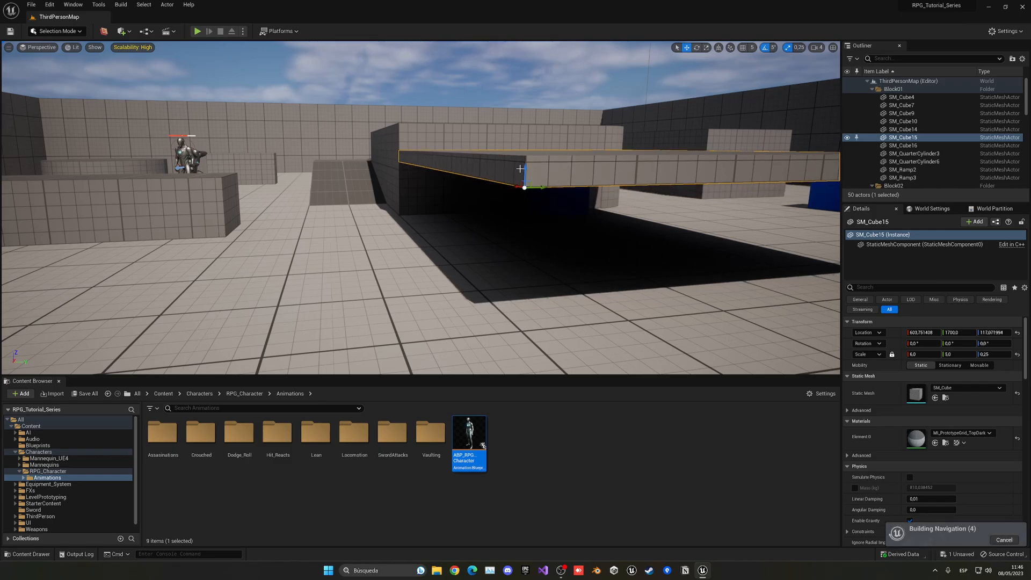
left_click(196, 31)
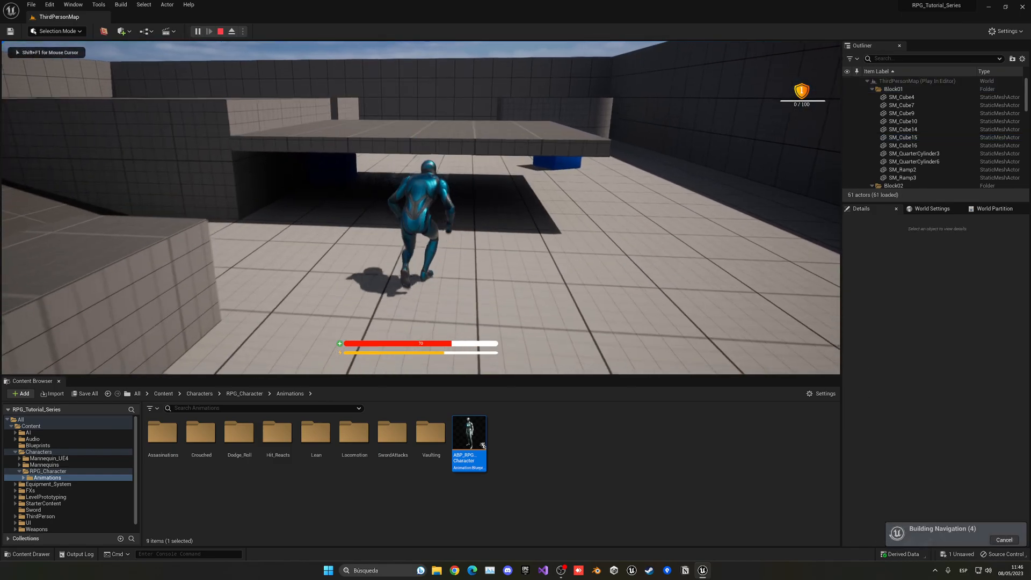
left_click(231, 31)
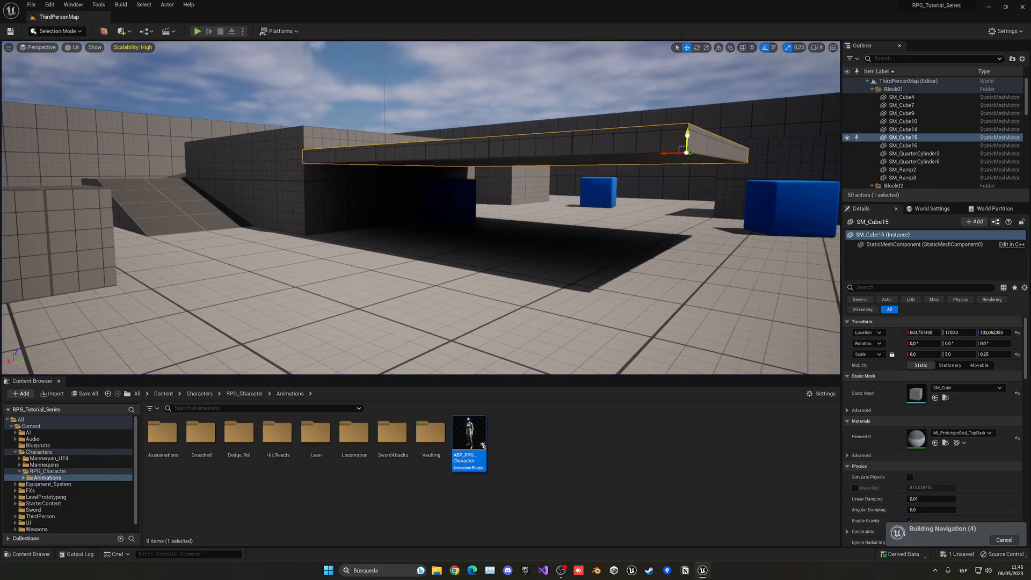
left_click(197, 31)
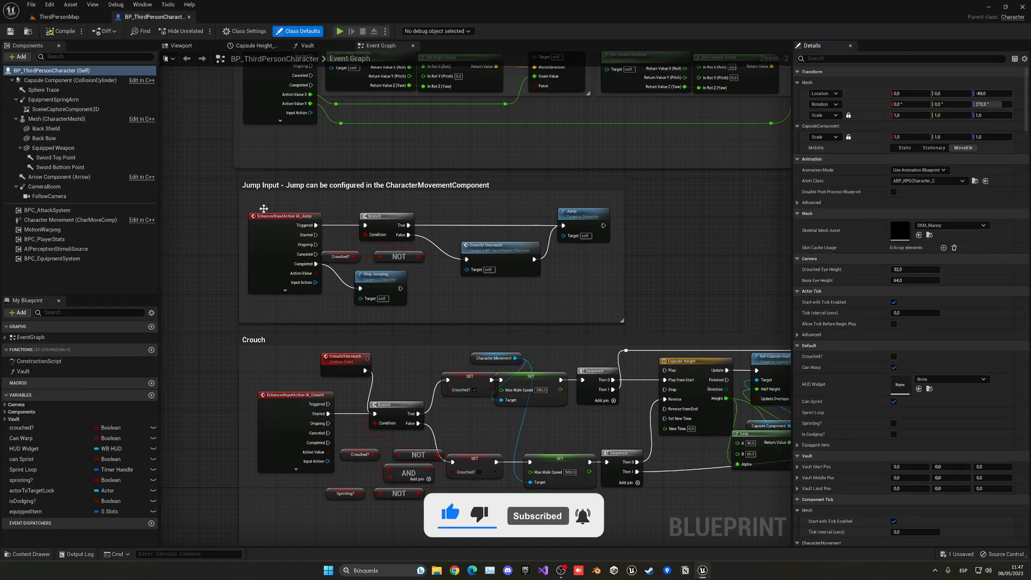
Step: Select the character's Capsule Component in the Viewport and find its Hidden in Game setting
left_click(180, 45)
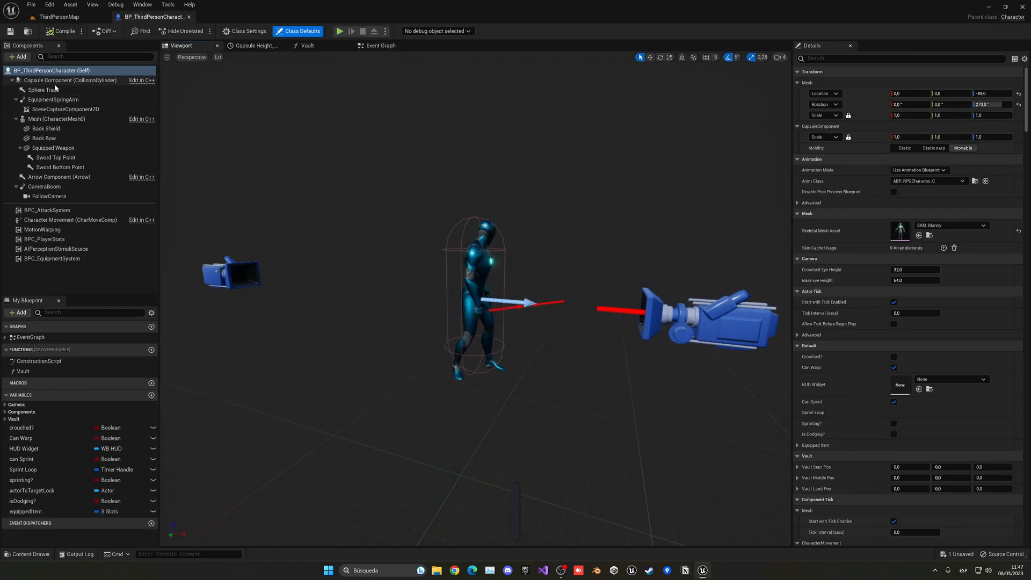
left_click(70, 79)
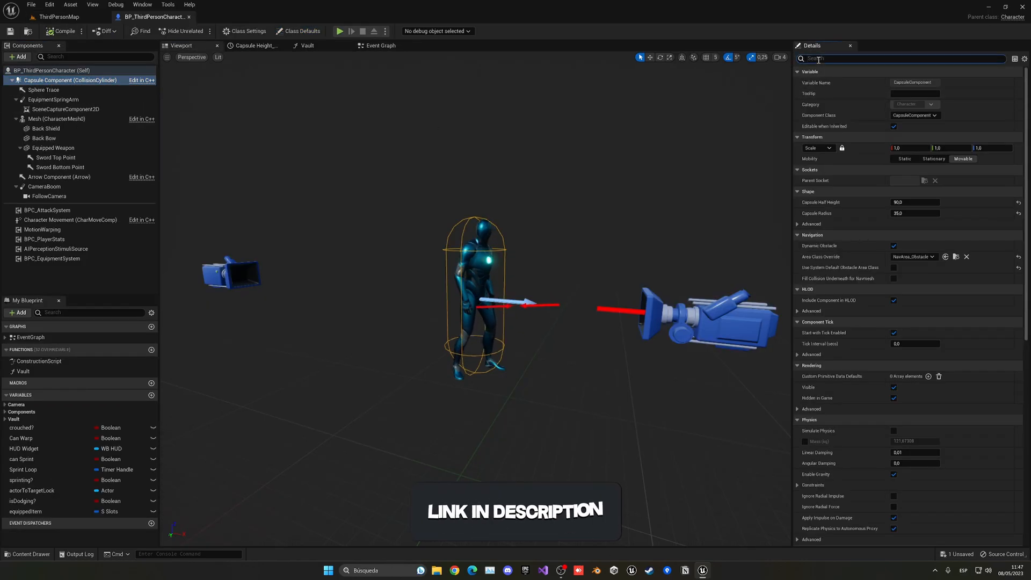
type("hidd")
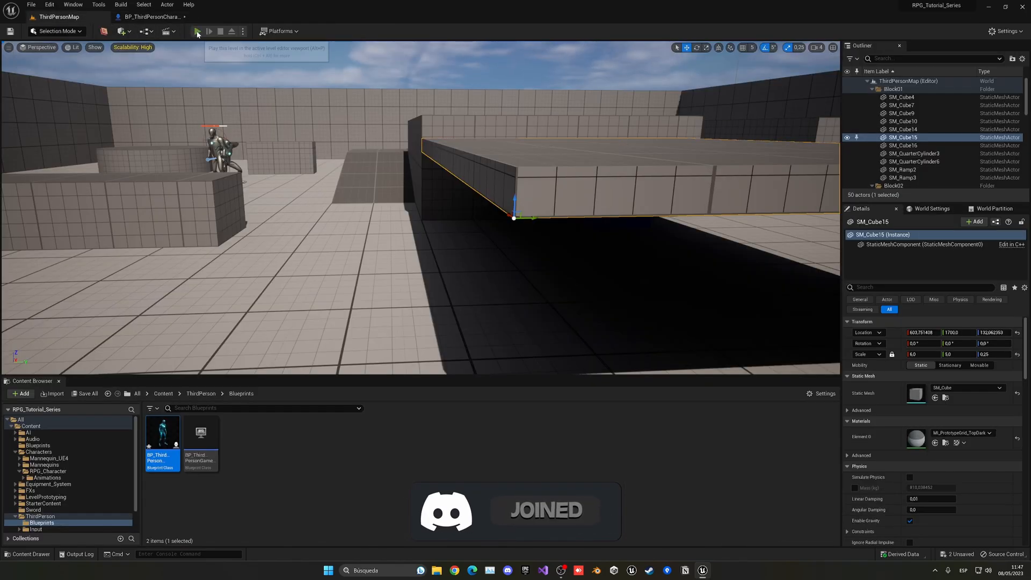
left_click(197, 31)
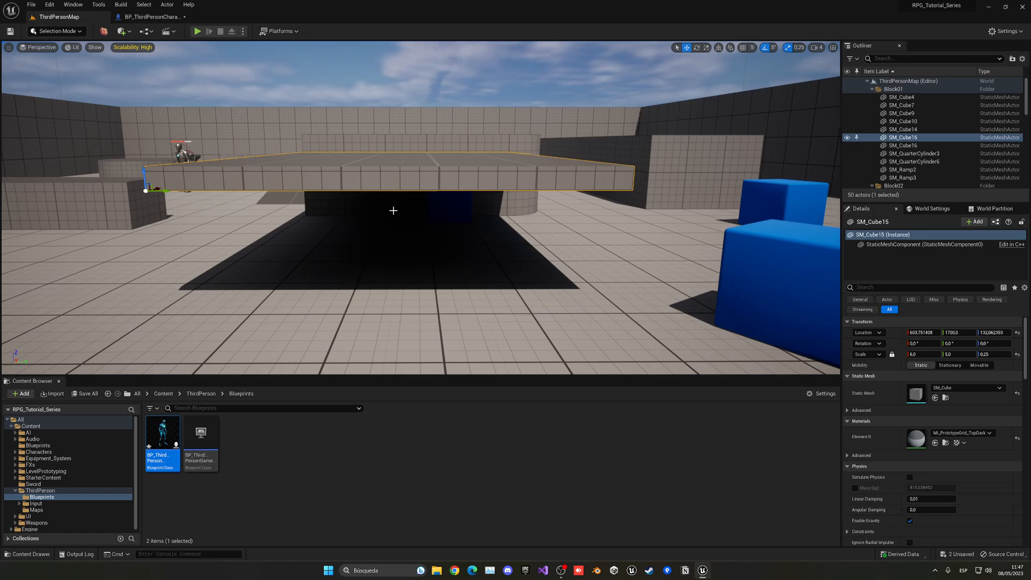
mouse_move(441, 226)
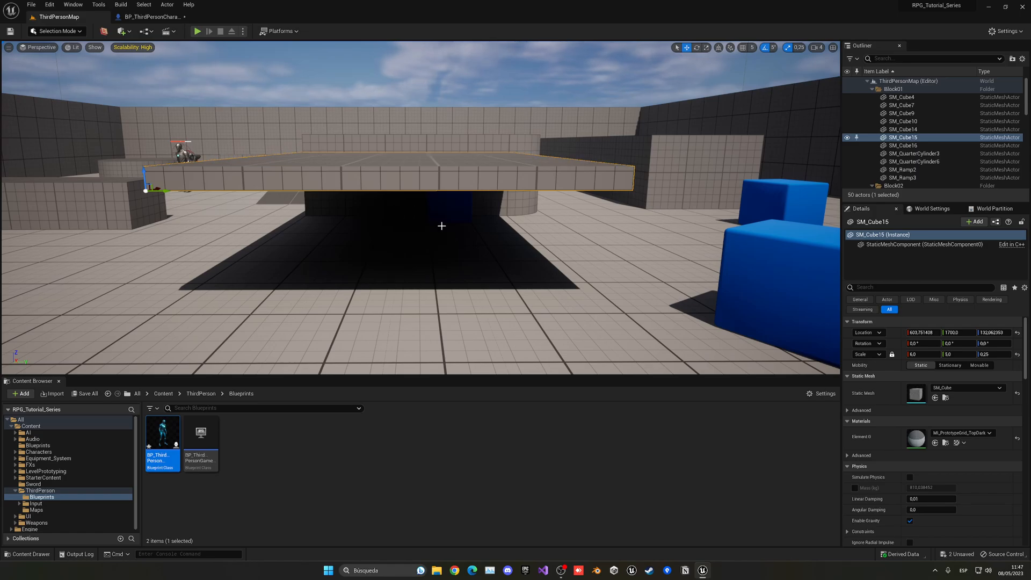
left_click(152, 16)
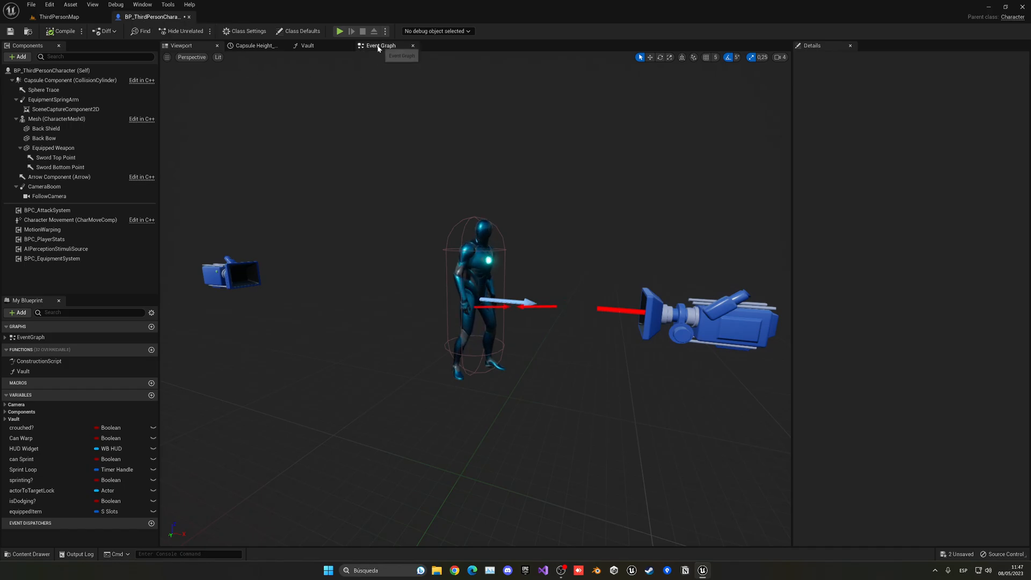
Step: Add a Line Trace By Channel node into the Crouch logic's uncrouch branch in the Event Graph
left_click(380, 45)
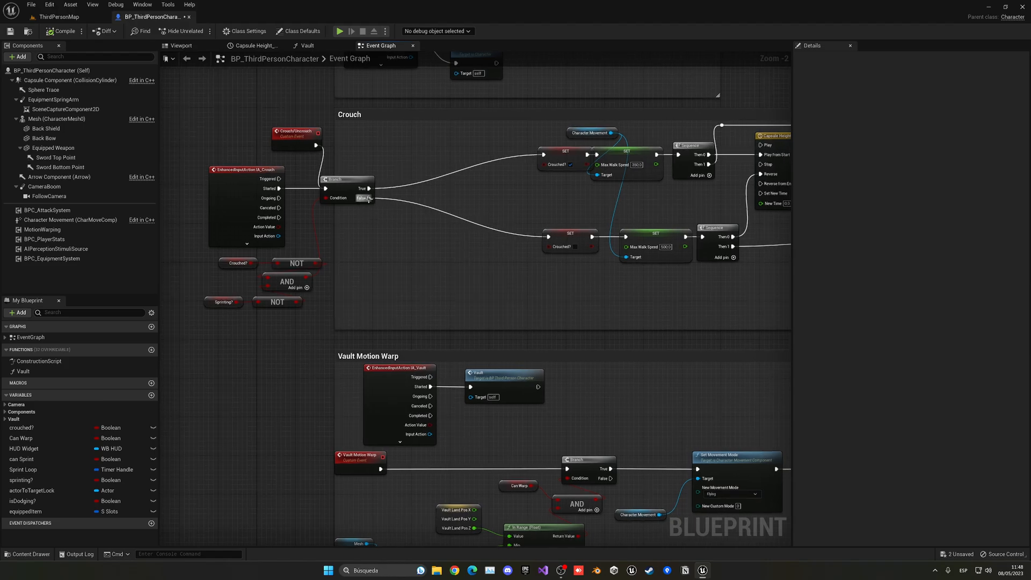
type("line tra")
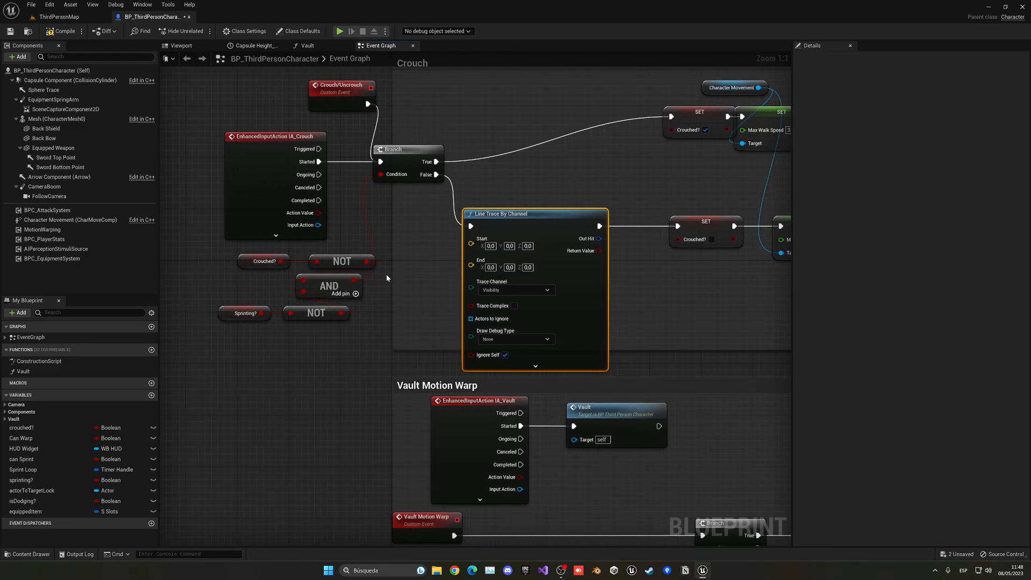
Step: Feed the Line Trace Start from a Get Actor Location node placed beside the trace
type("get act")
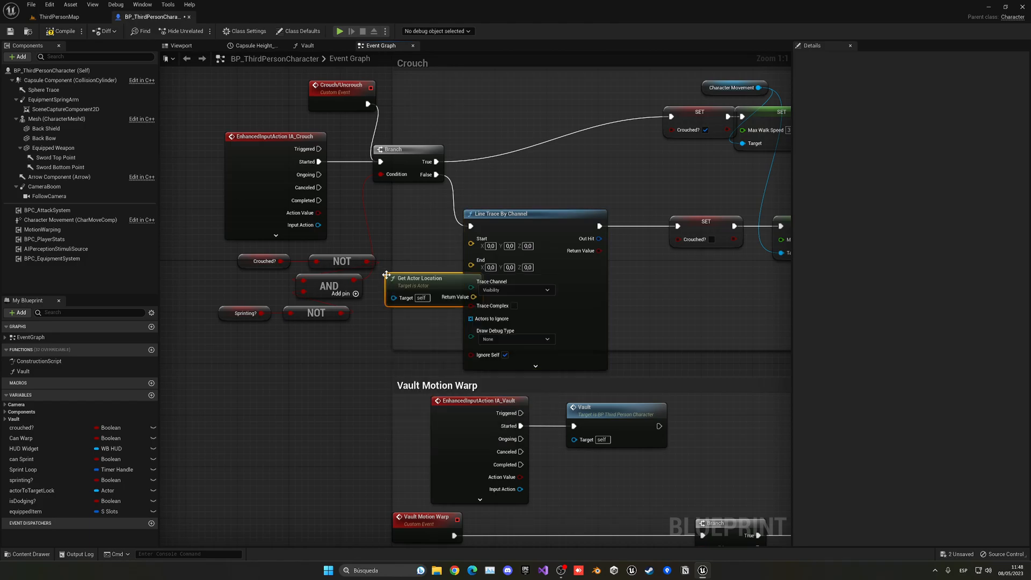
left_click_drag(421, 277, 322, 328)
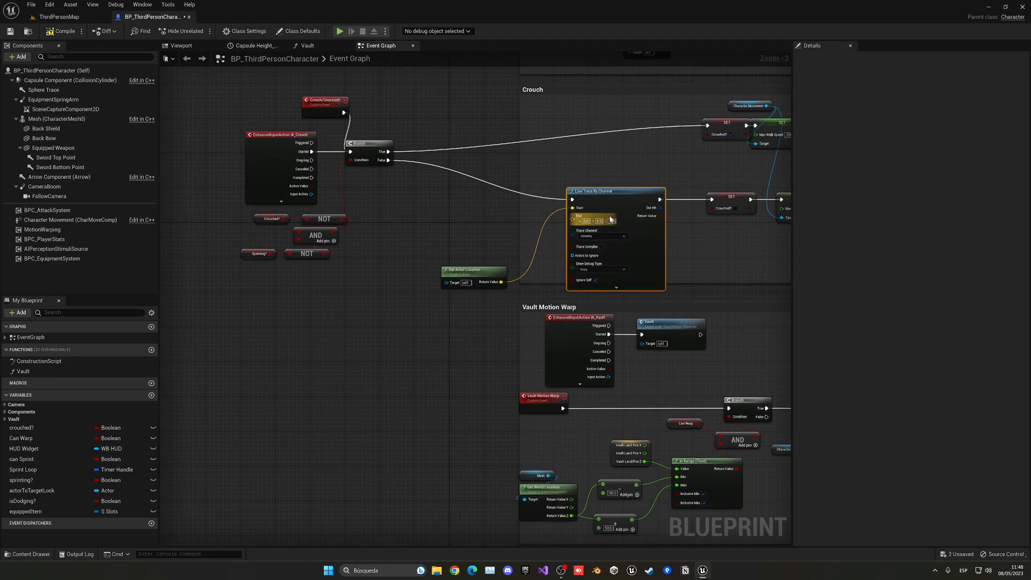
left_click_drag(473, 269, 455, 197)
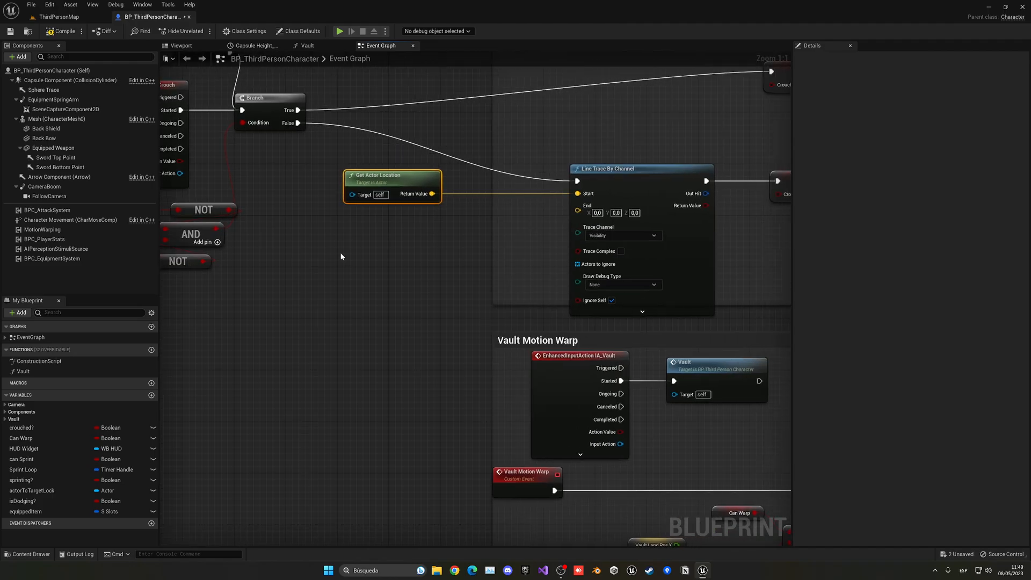
Step: Build an upward direction from Get Actor Rotation's up vector multiplied by 100.0
type("get actor")
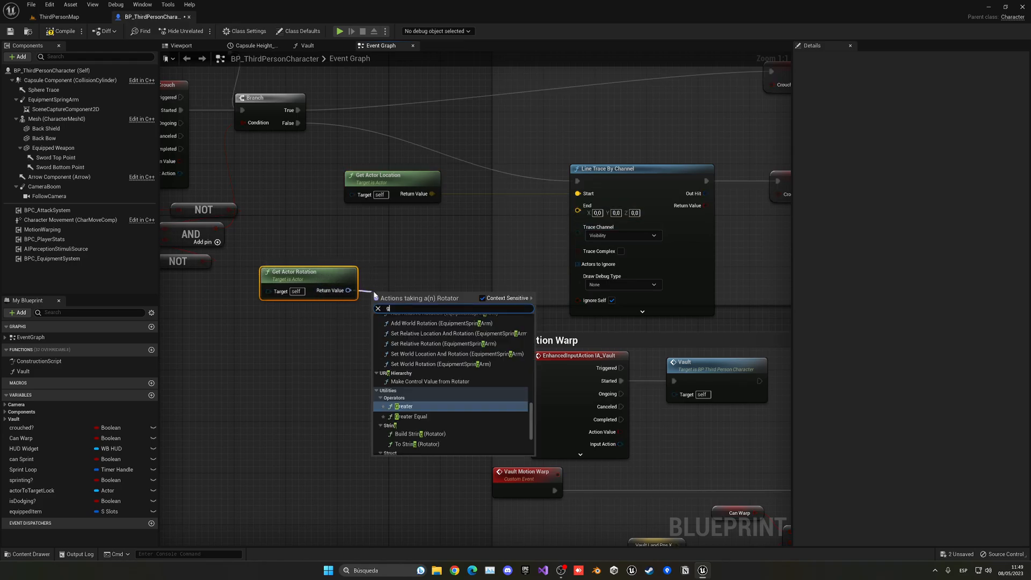
left_click(401, 291)
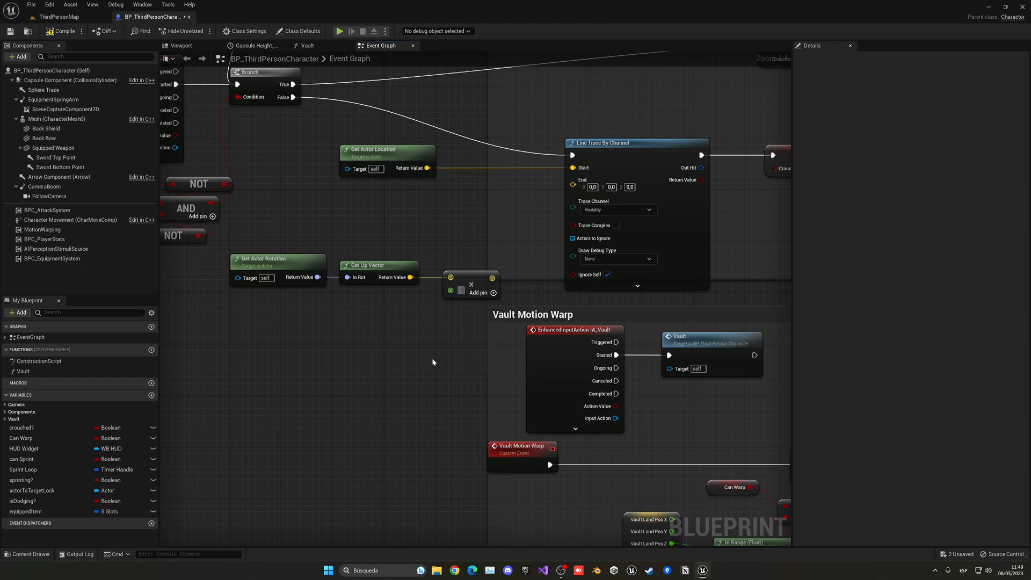
type("100.0")
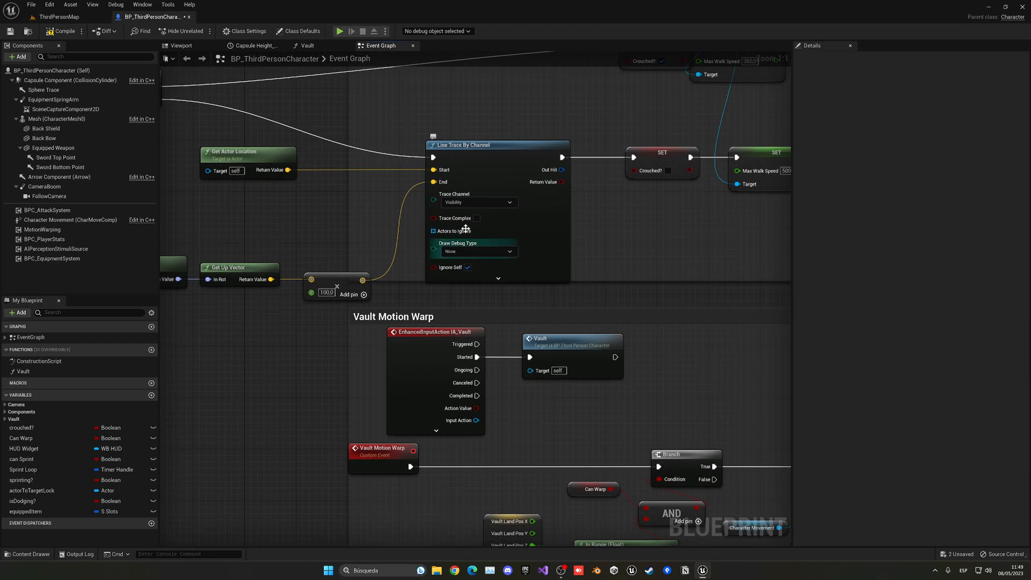
Step: Set the trace's Draw Debug Type to For Duration and gate uncrouching on a Branch with a NOT node
left_click(477, 252)
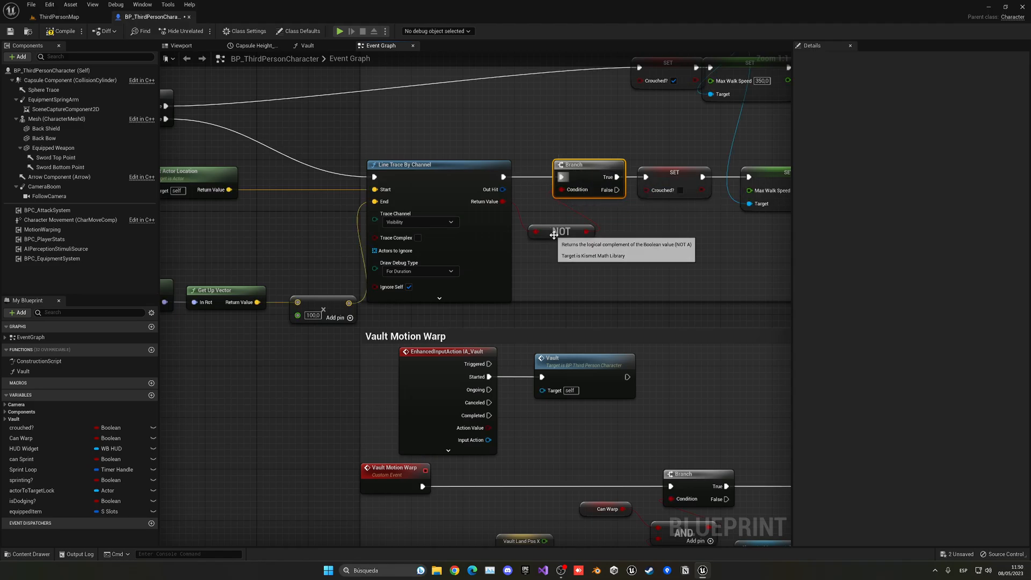
mouse_move(587, 214)
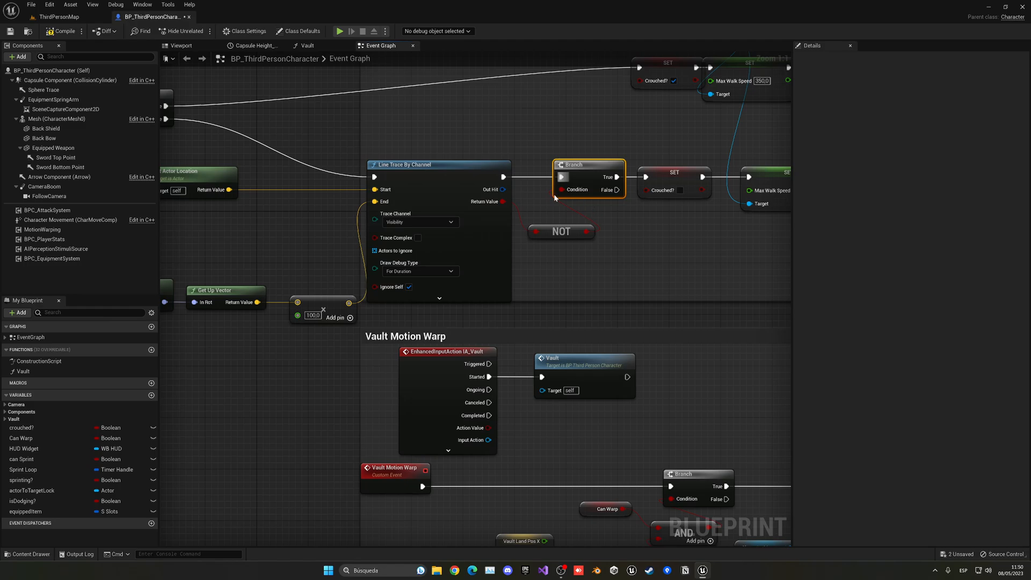
scroll("down", 3)
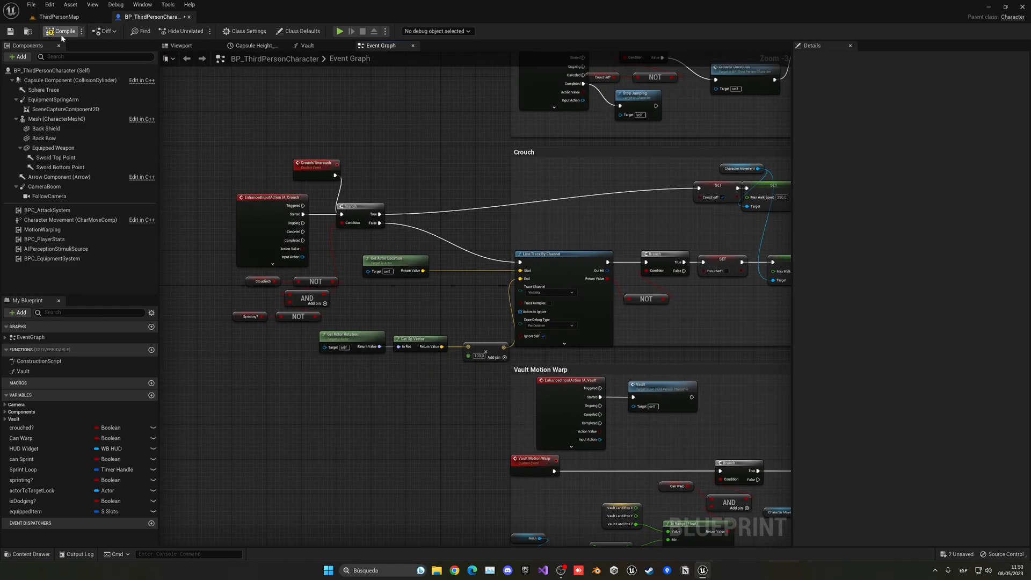
Step: Compile the character blueprint and switch to the ThirdPersonMap
left_click(59, 16)
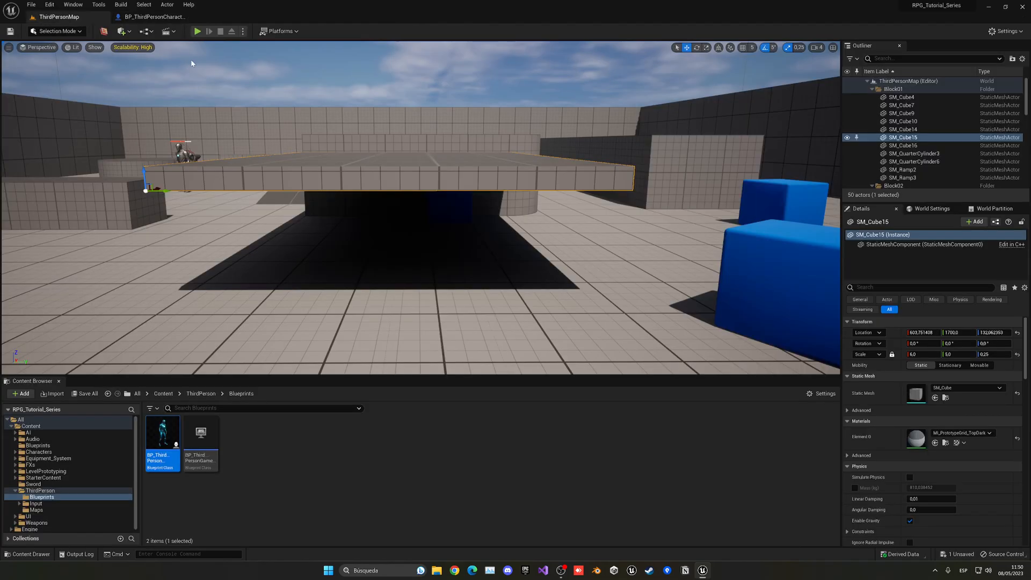
left_click(197, 31)
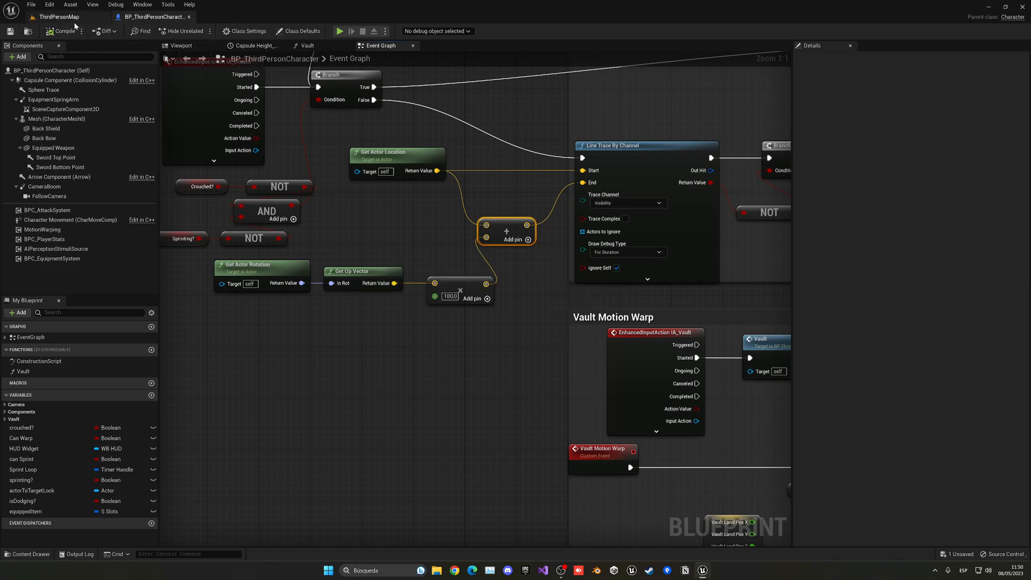
Step: Return to the Third Person level map after wiring the trace End offset
left_click(340, 31)
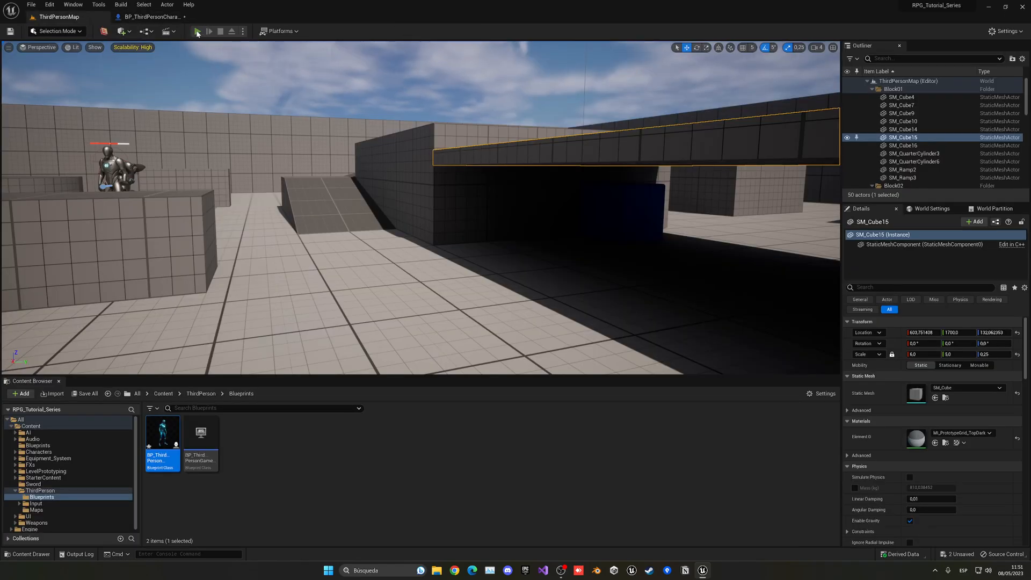
Step: Run play sessions, crouching under the low overhang and trying to stand up beneath it
left_click(200, 31)
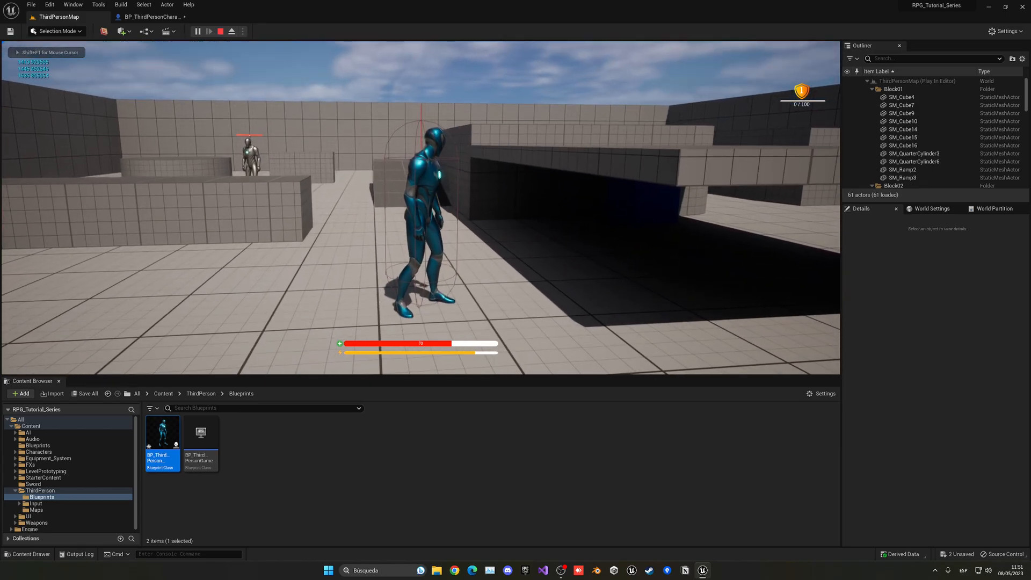
double_click(162, 432)
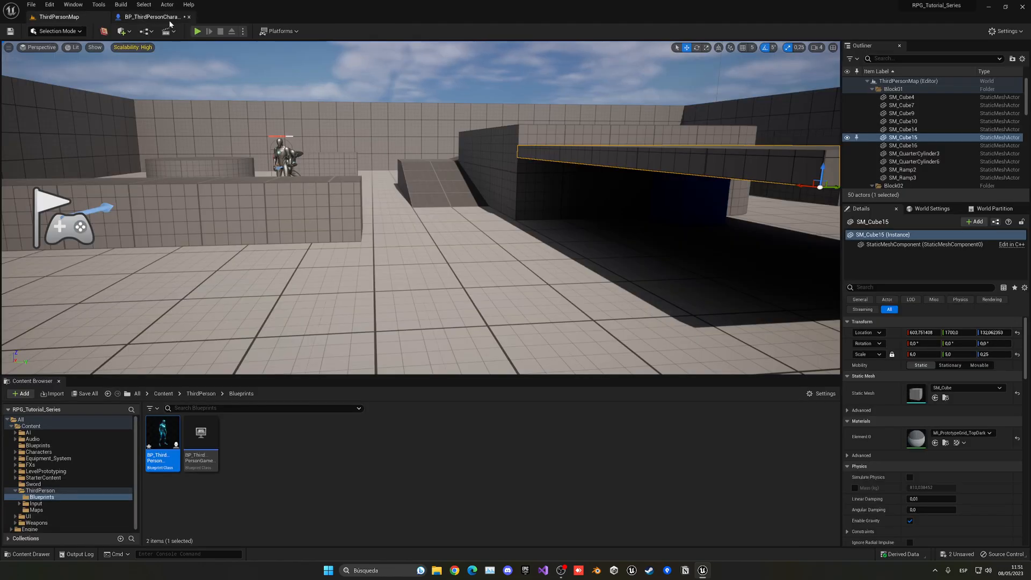
left_click(198, 31)
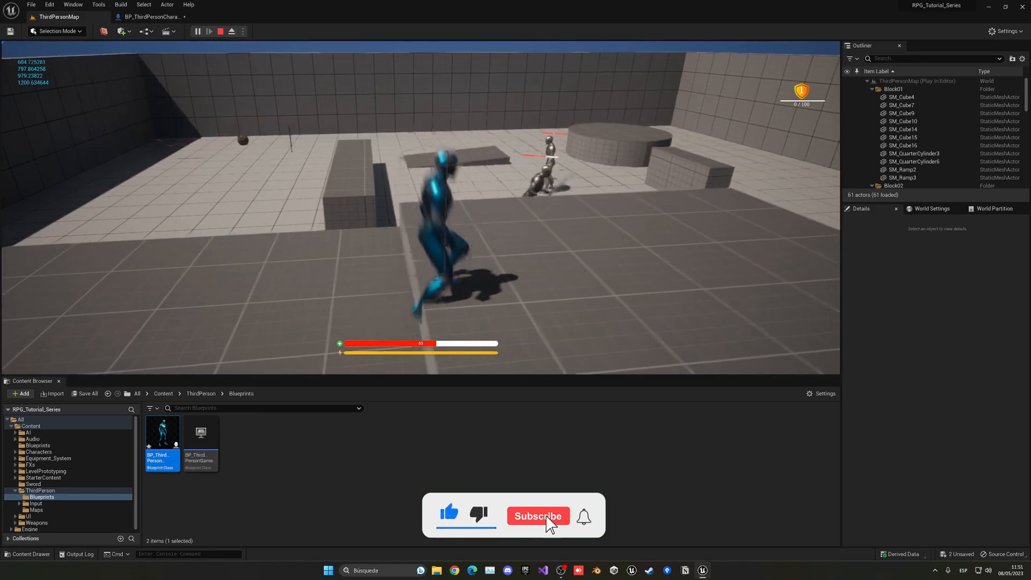
left_click(537, 516)
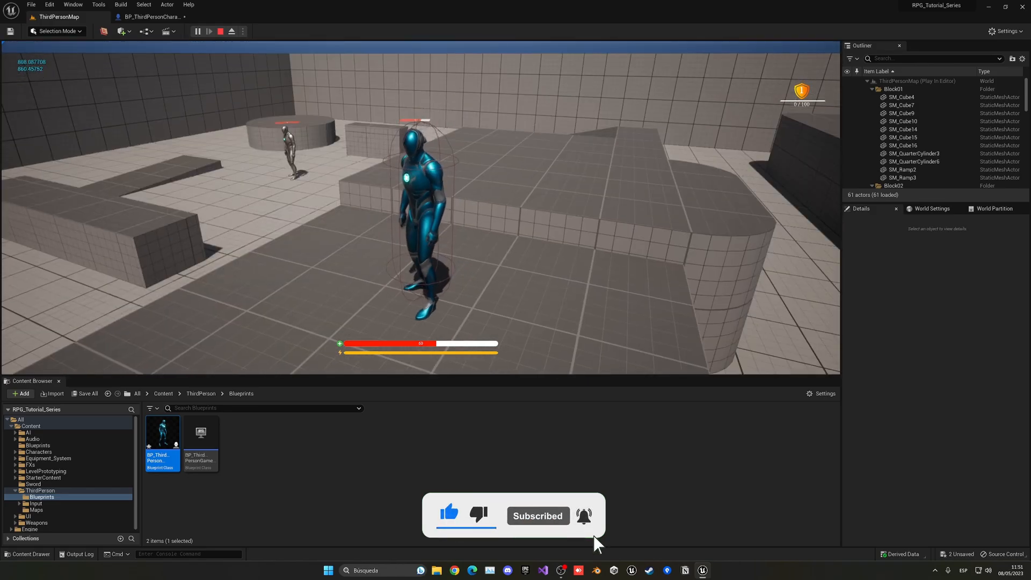